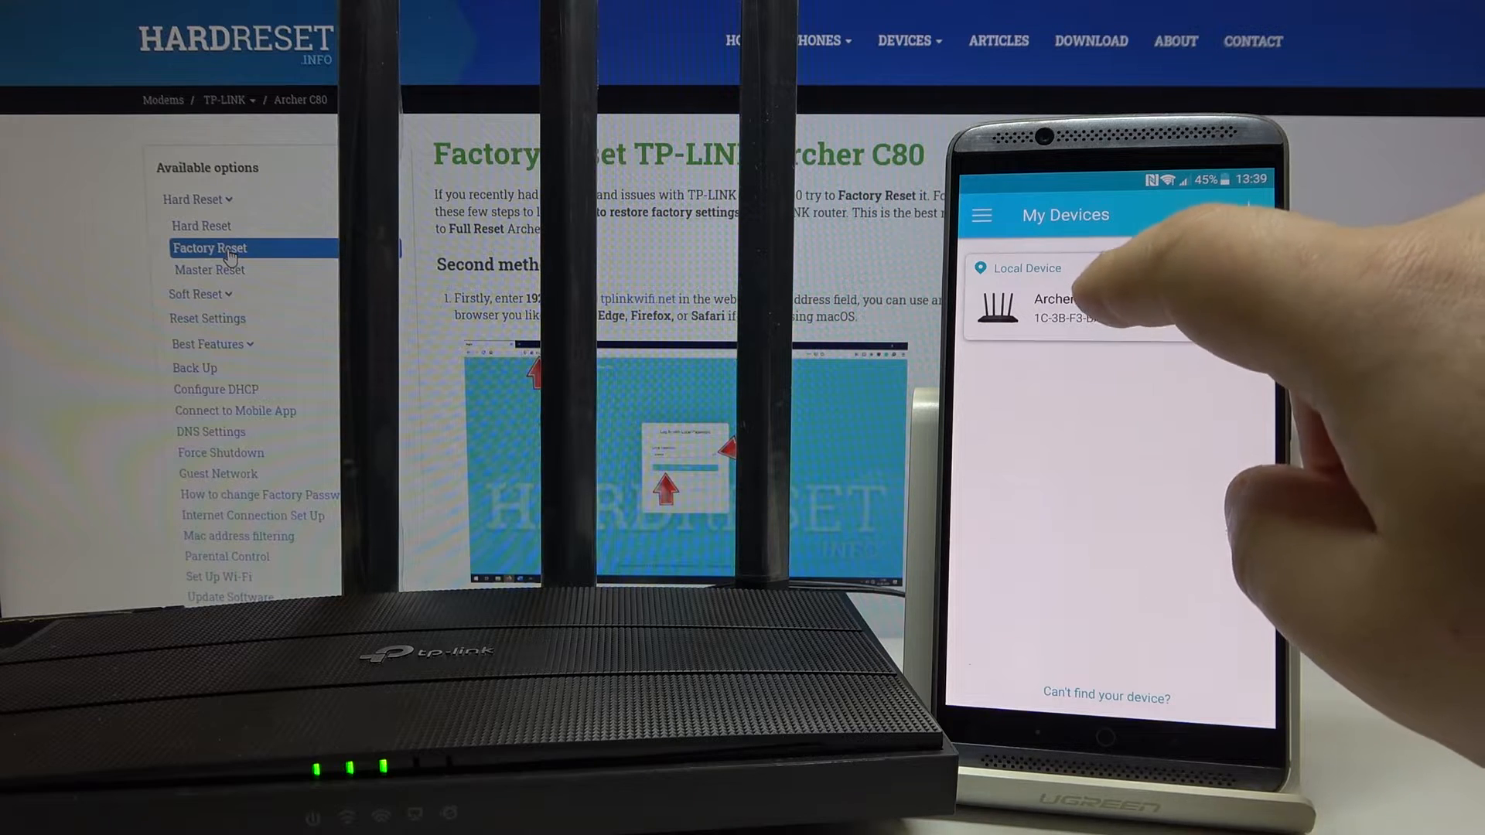
Select the Archer C80 under Local Device and bring up its Tools list
{"action": "left_click", "coordinate": [1055, 308]}
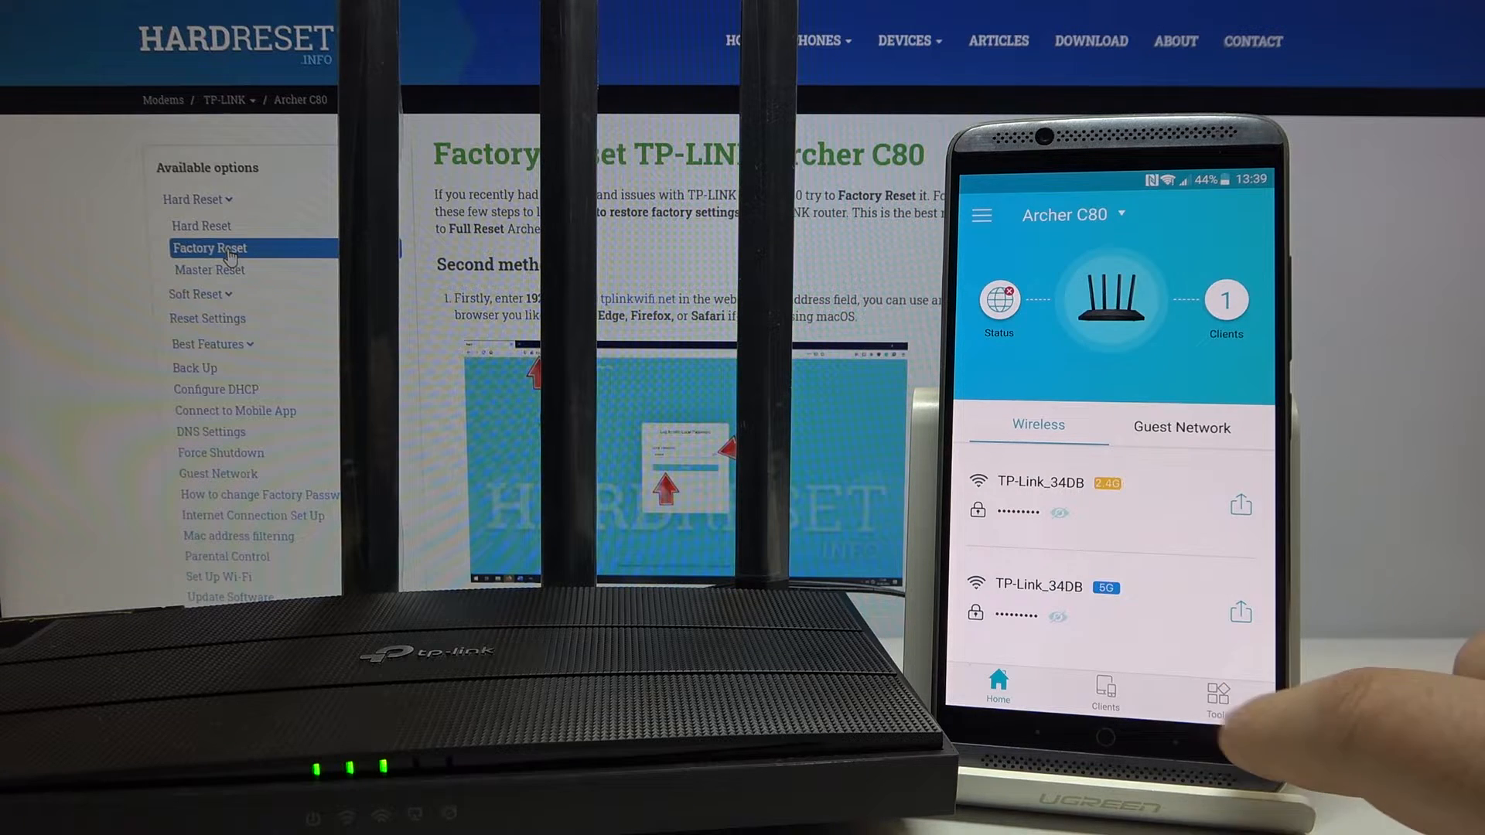
{"action": "left_click", "coordinate": [1219, 696]}
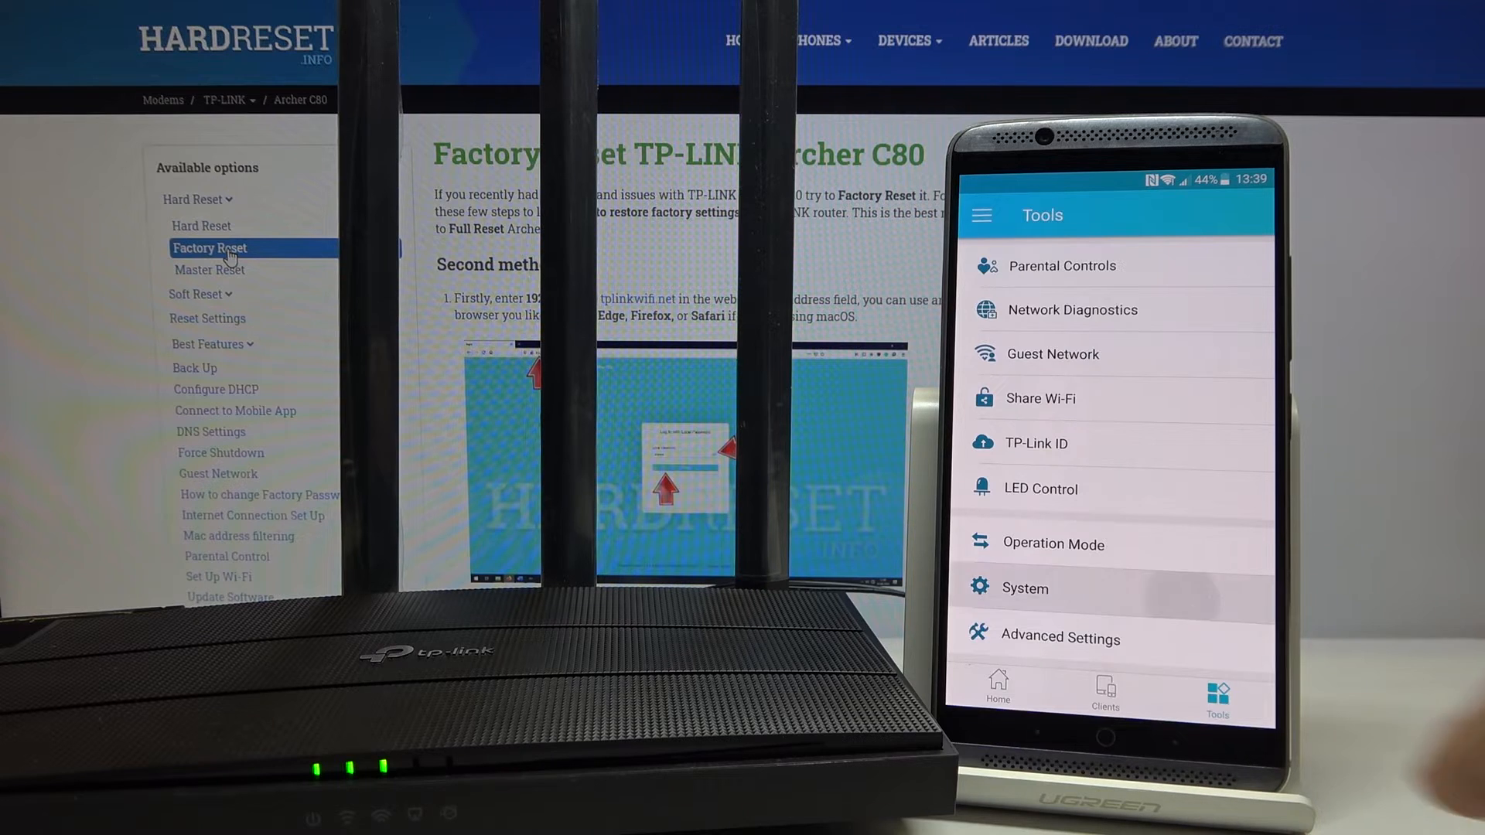
Restore the Archer C80 to factory defaults from System settings and confirm RESET
{"action": "left_click", "coordinate": [1025, 588]}
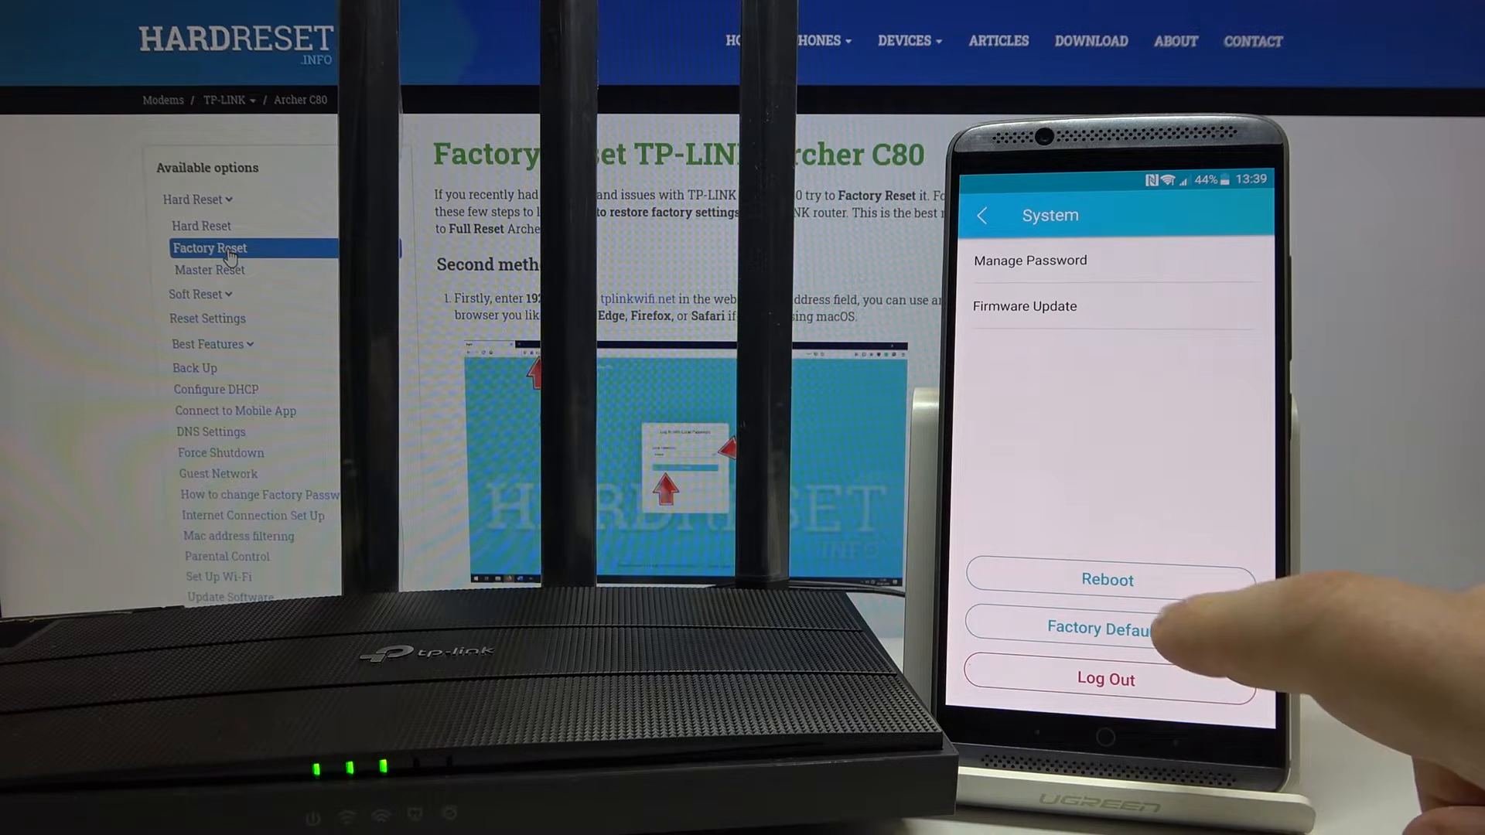
{"action": "left_click", "coordinate": [1107, 629]}
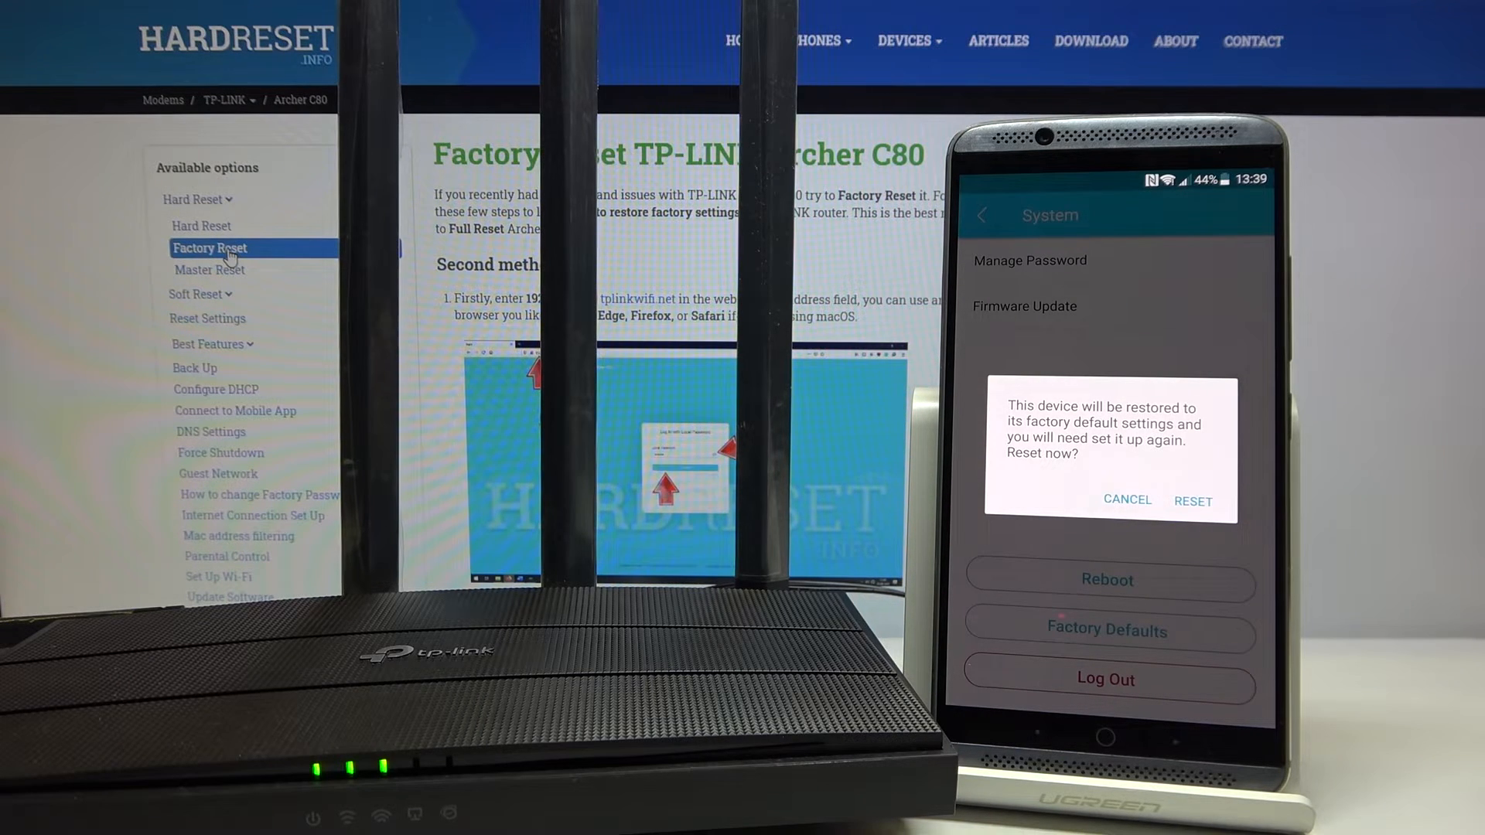
{"action": "left_click", "coordinate": [1192, 501]}
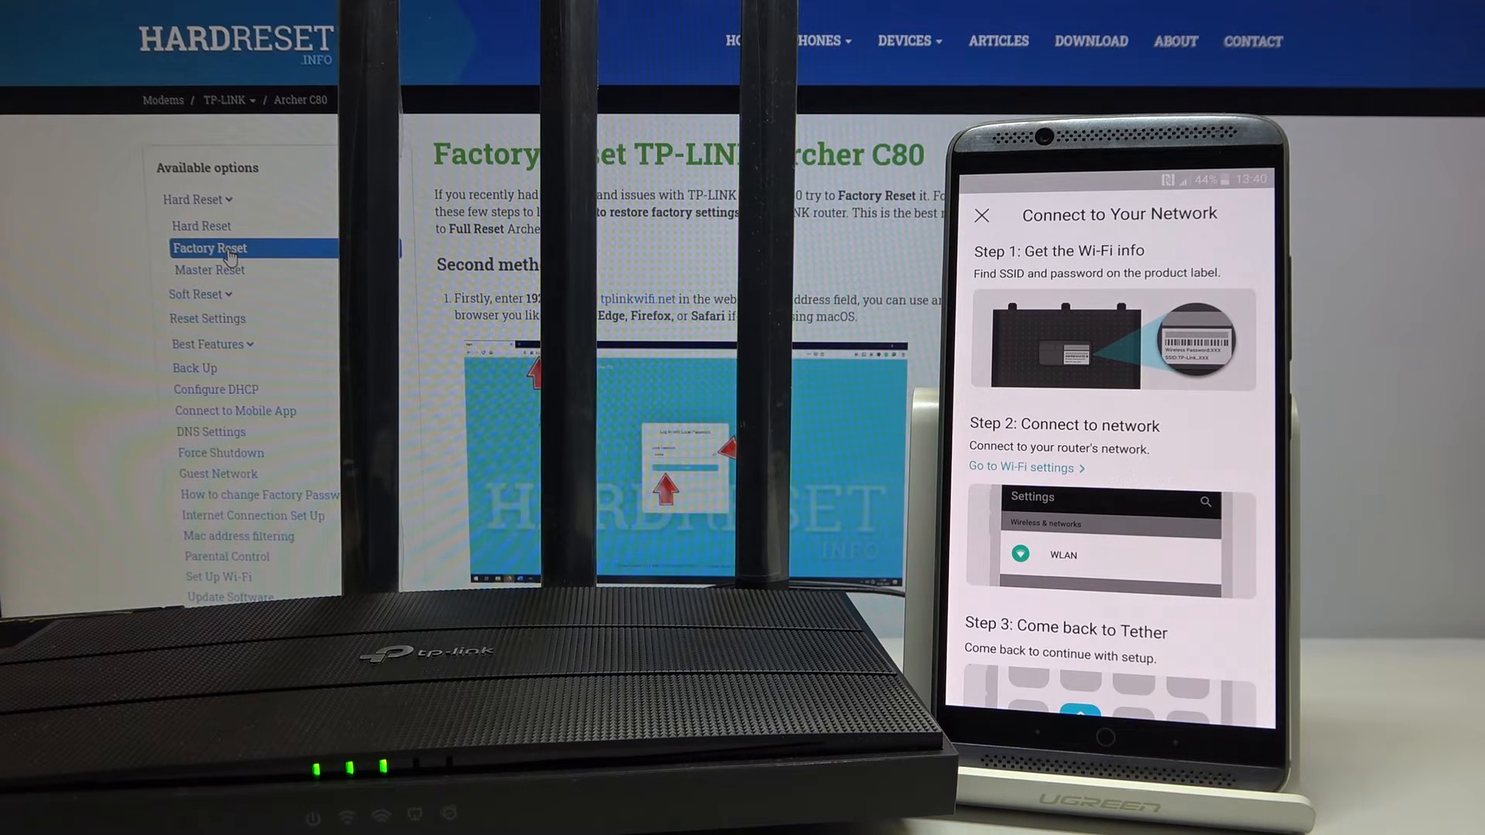
{"action": "scroll", "scroll_direction": "down", "scroll_amount": 3}
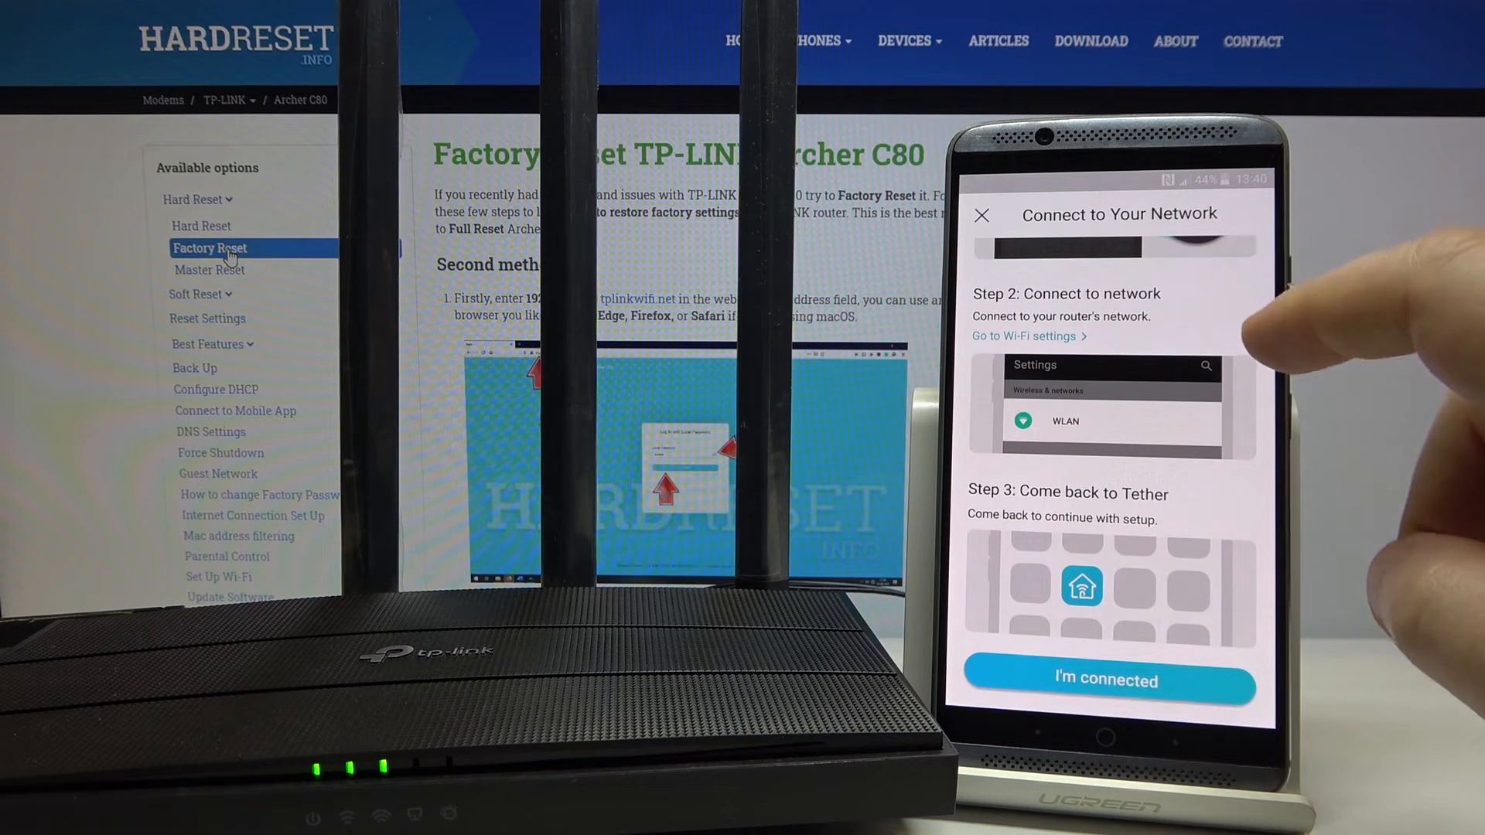
{"action": "scroll", "scroll_direction": "up", "scroll_amount": 3}
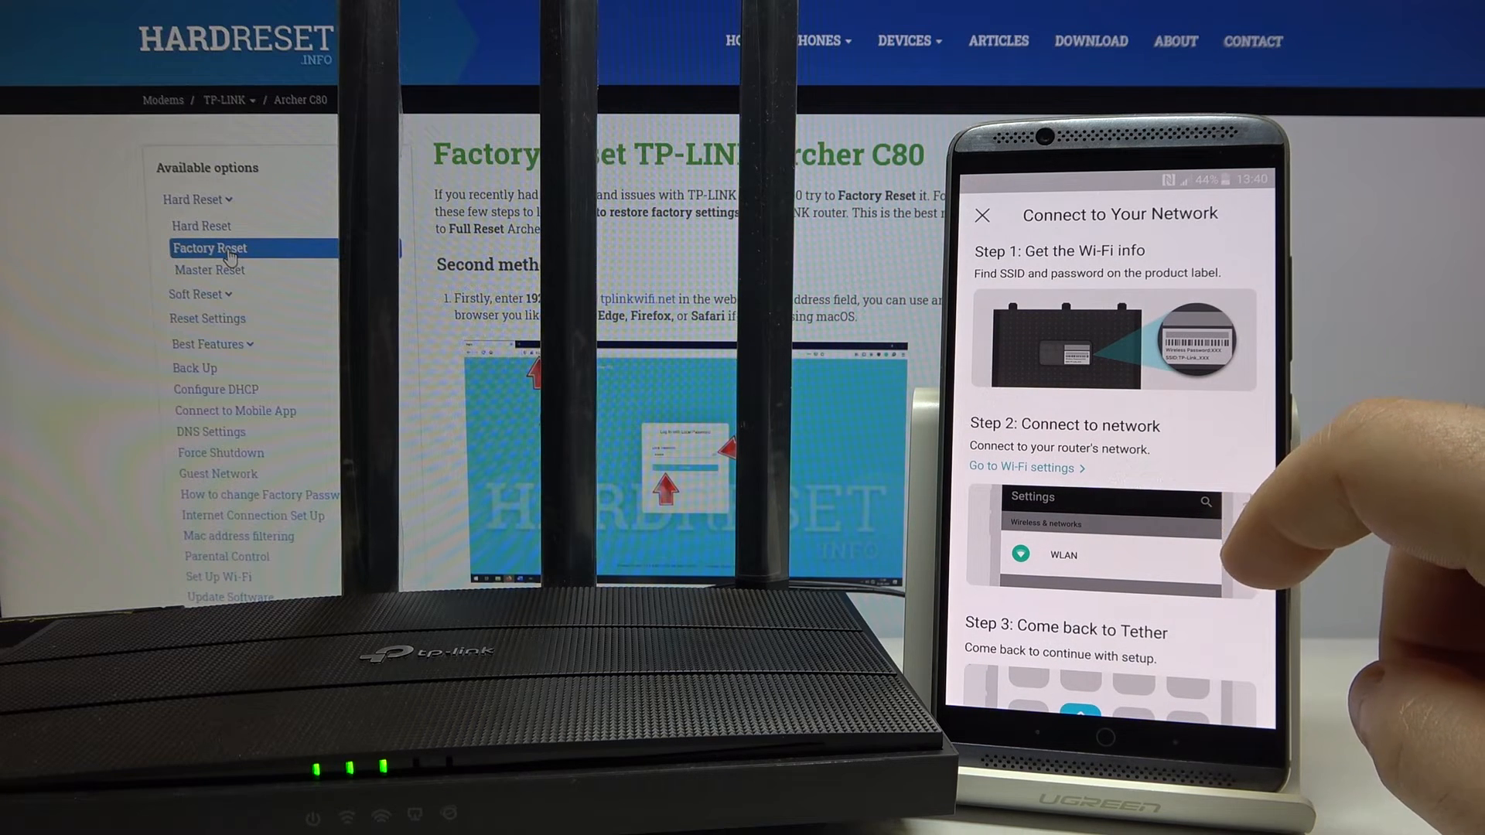